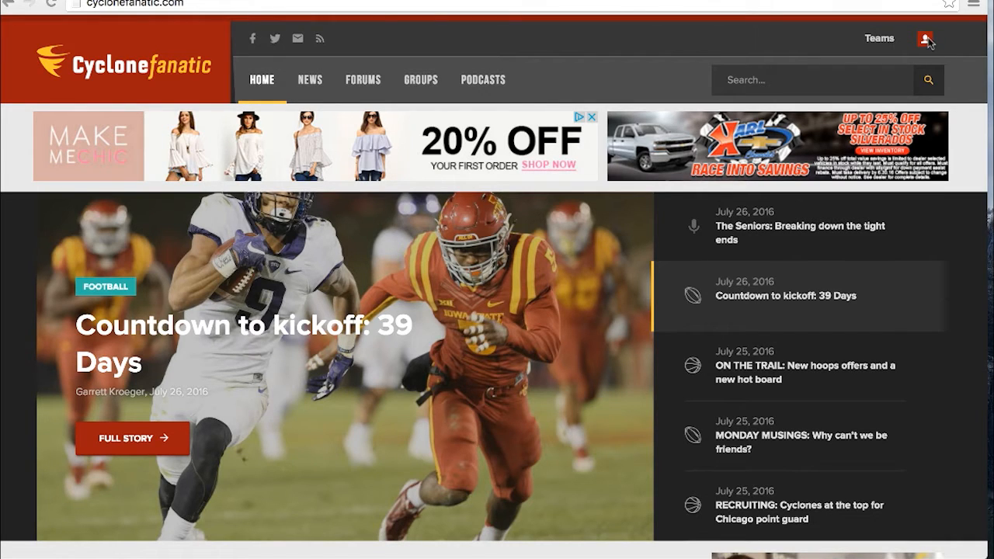
Step: Open the account menu from the user icon at top right
left_click(923, 39)
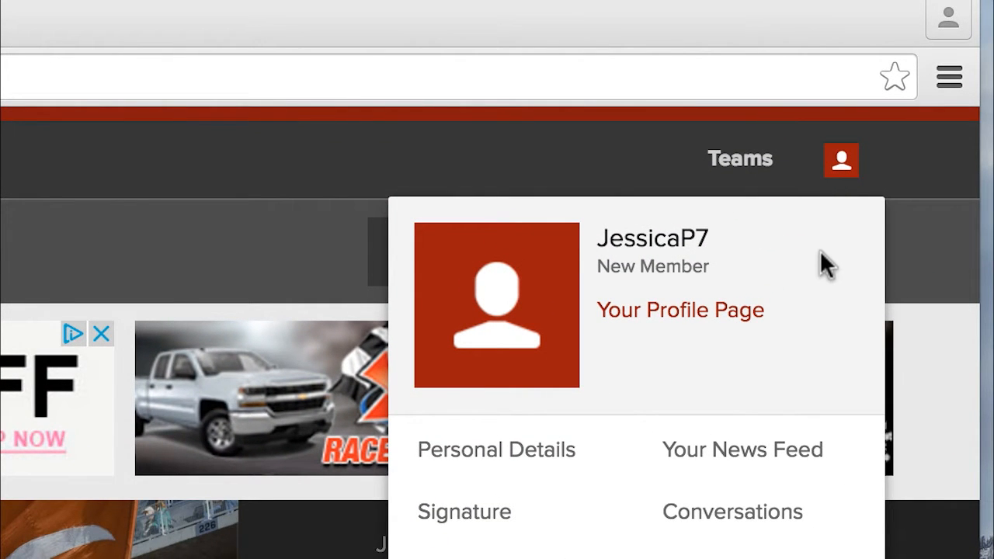
mouse_move(794, 325)
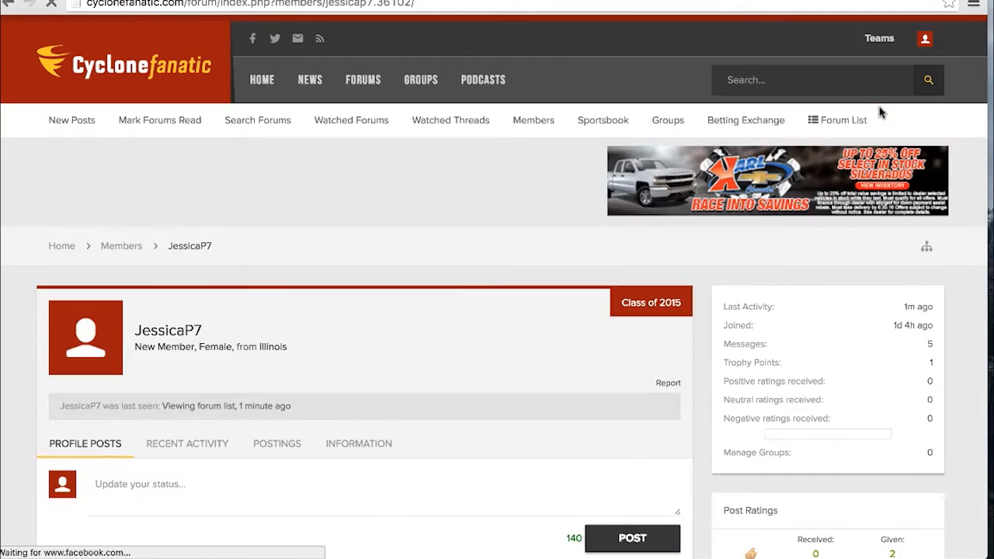
Step: Post the status "Excited for today!!!" on the profile
scroll("down", 3)
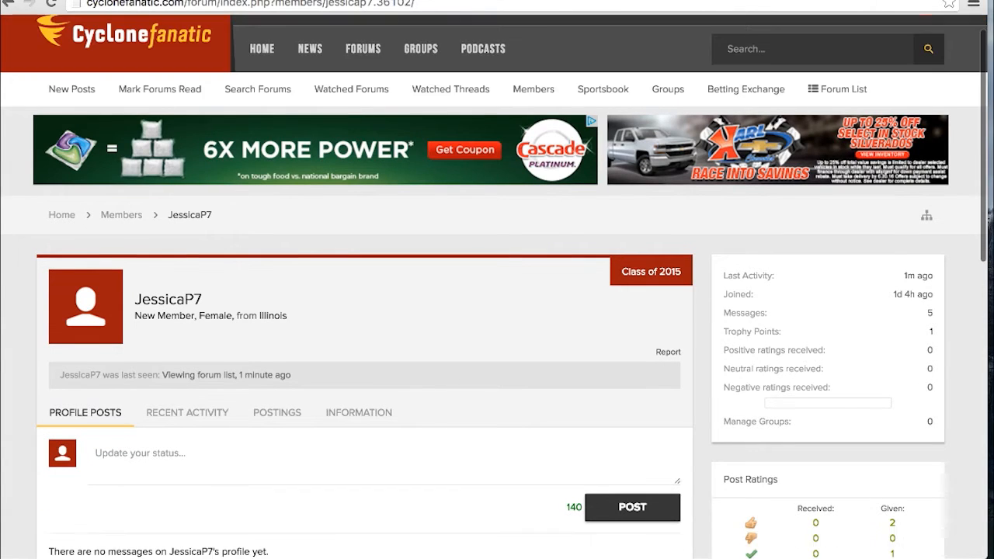
scroll("down", 3)
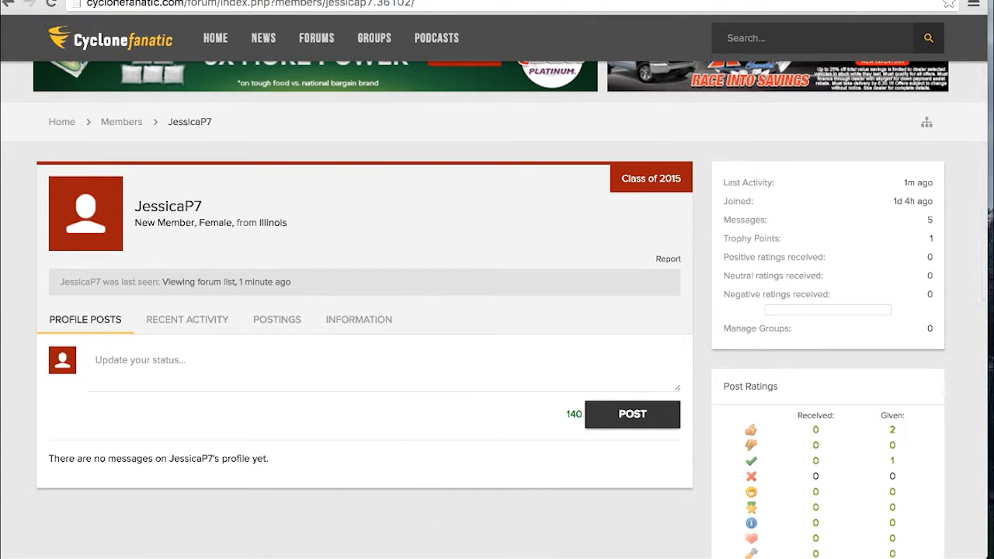
mouse_move(477, 360)
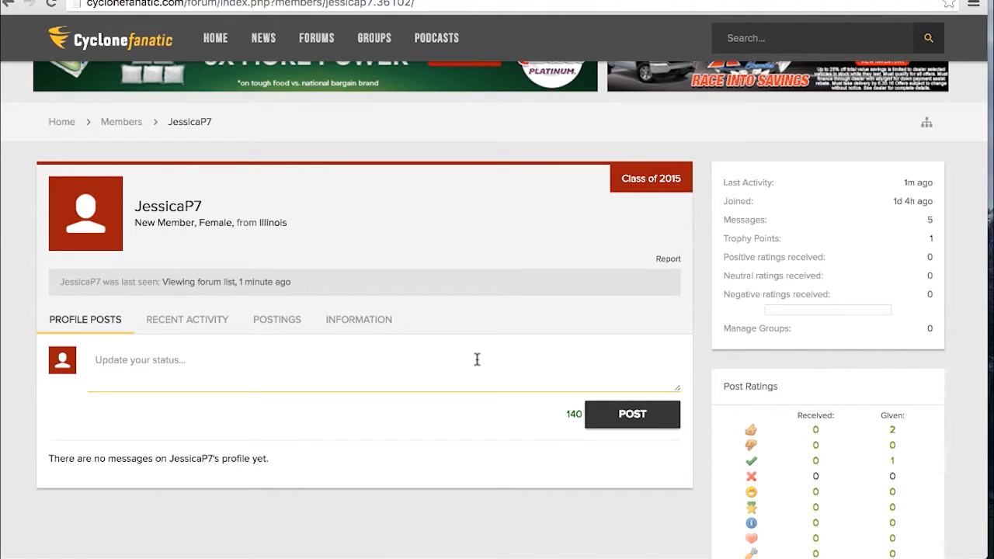
type("Excited for today!!")
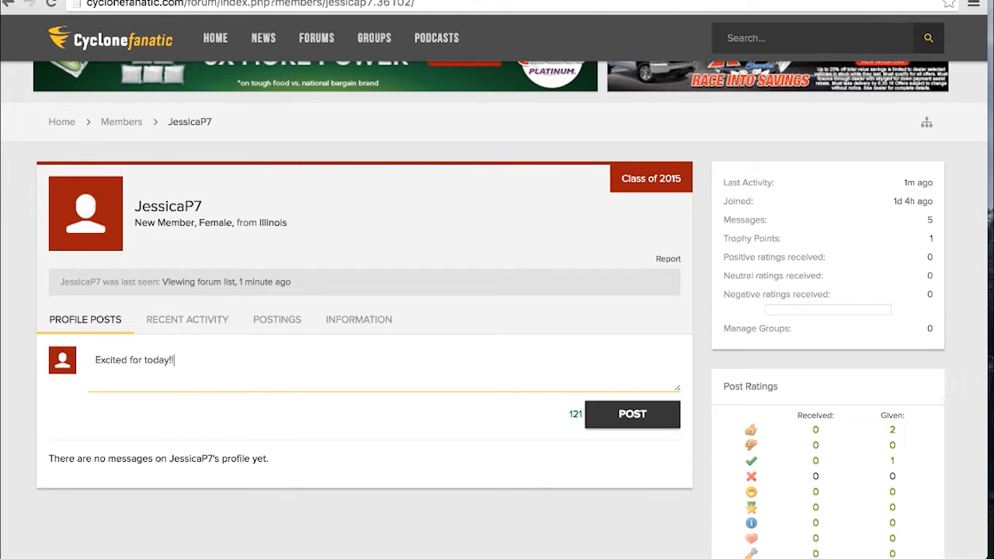
left_click(632, 413)
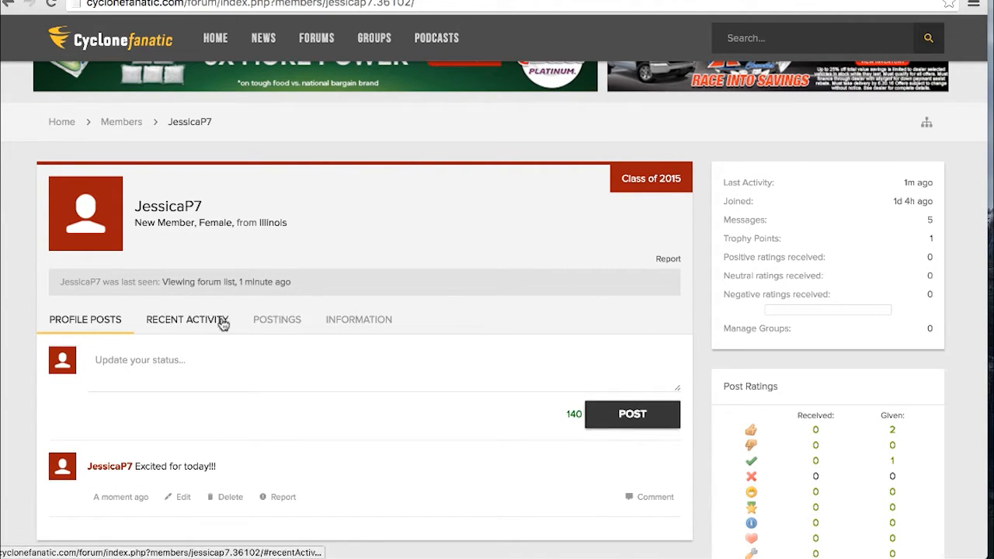
Step: Browse the profile's Recent Activity and Postings tabs
left_click(187, 319)
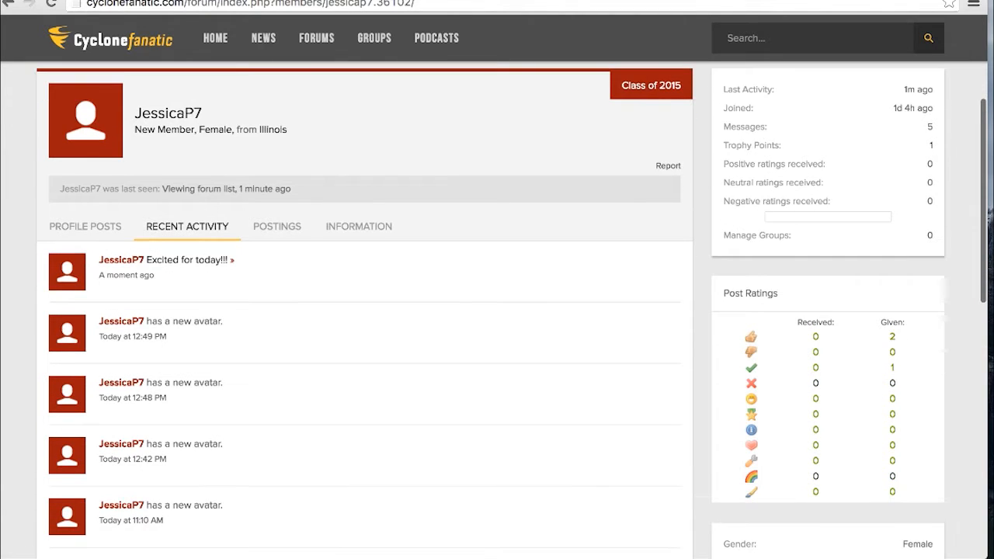
scroll("down", 3)
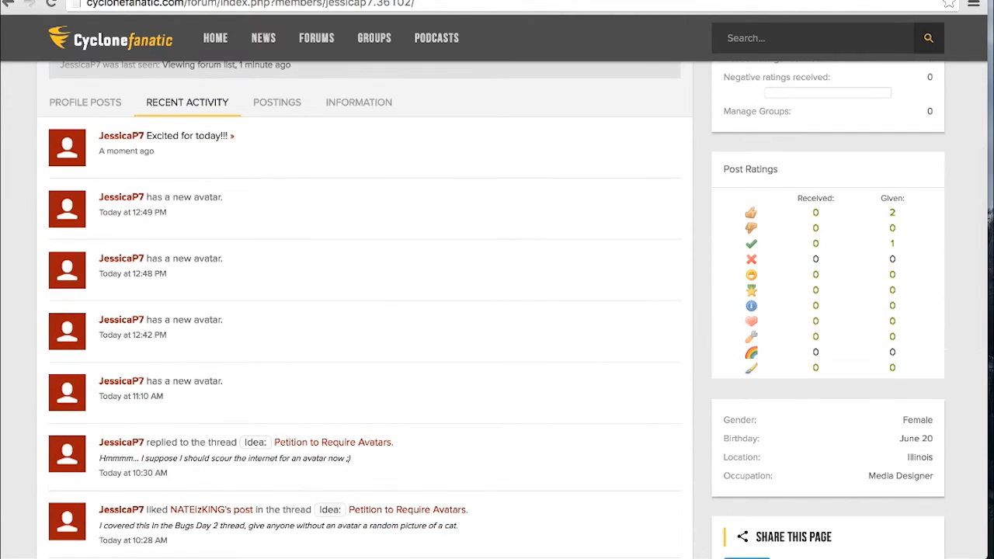
left_click(276, 101)
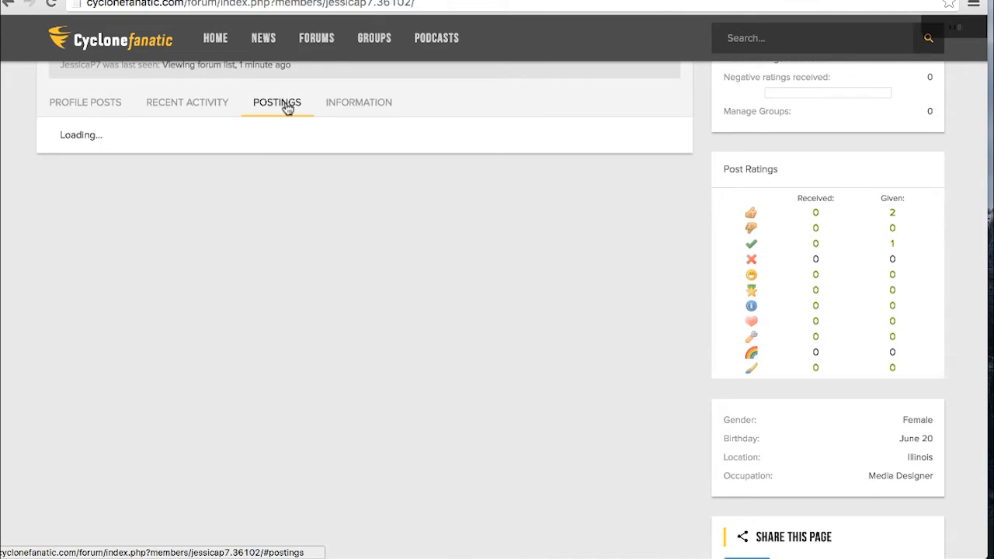
left_click(277, 102)
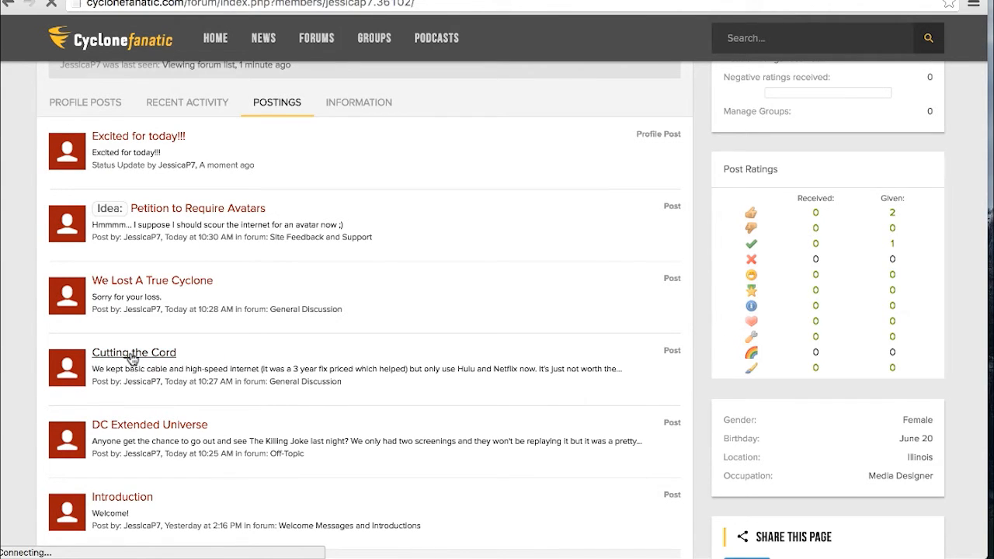
Step: View the Cutting the Cord thread, then return to the profile's Information tab
left_click(134, 352)
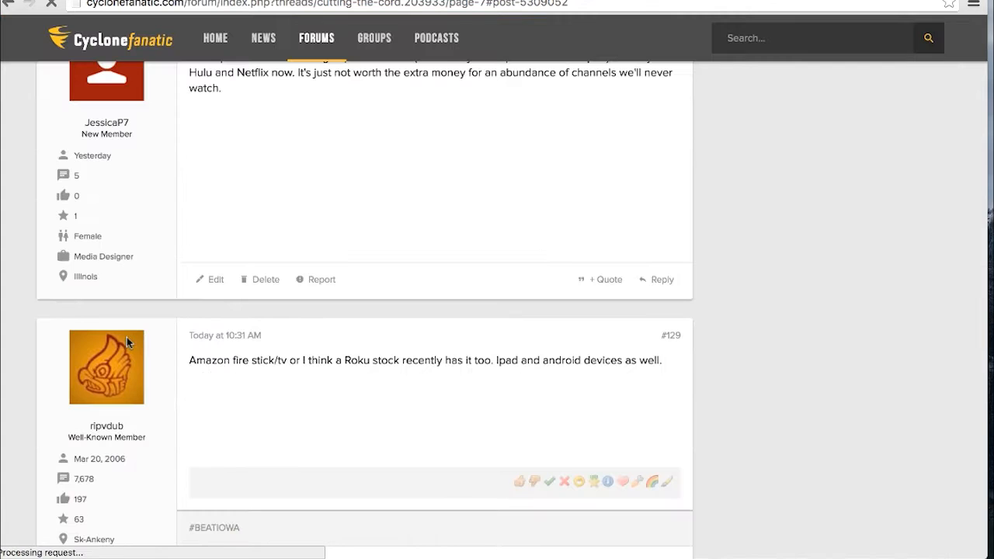
left_click(106, 78)
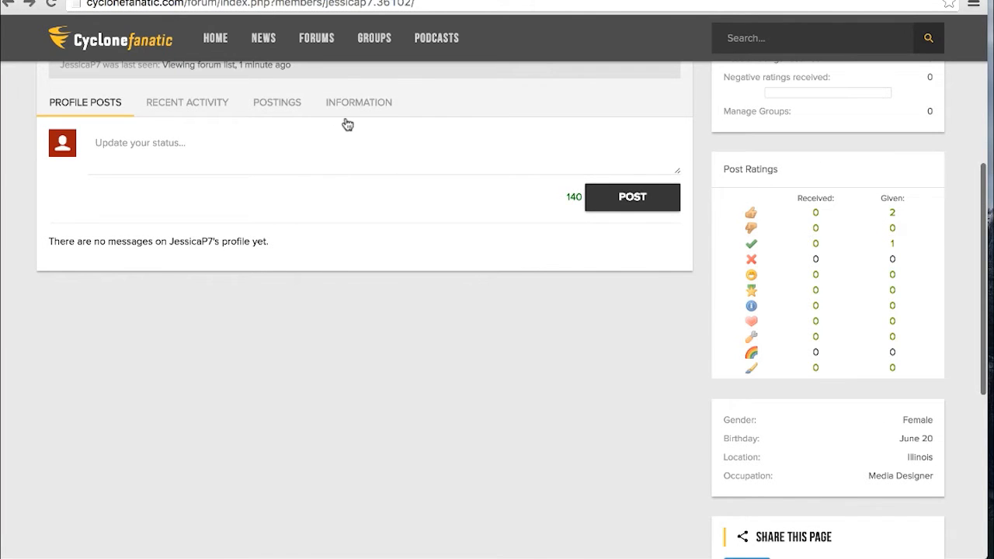
left_click(358, 101)
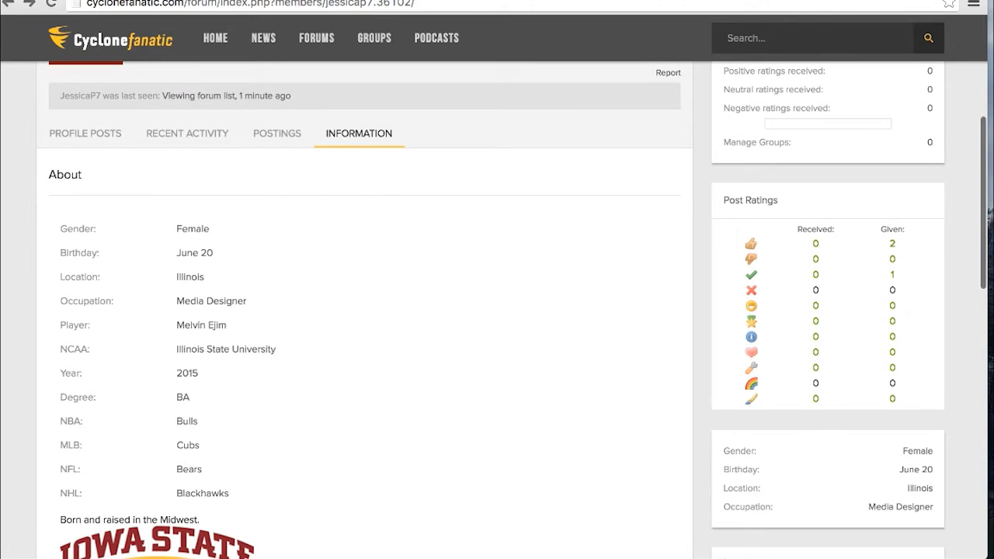
Step: Go to the account's Personal Details page via the user menu
scroll("up", 3)
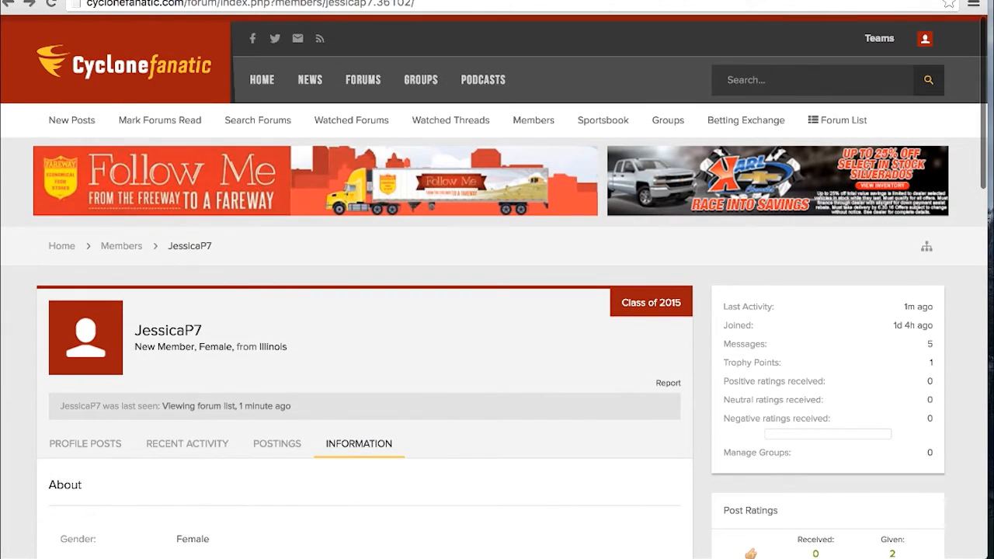
left_click(924, 39)
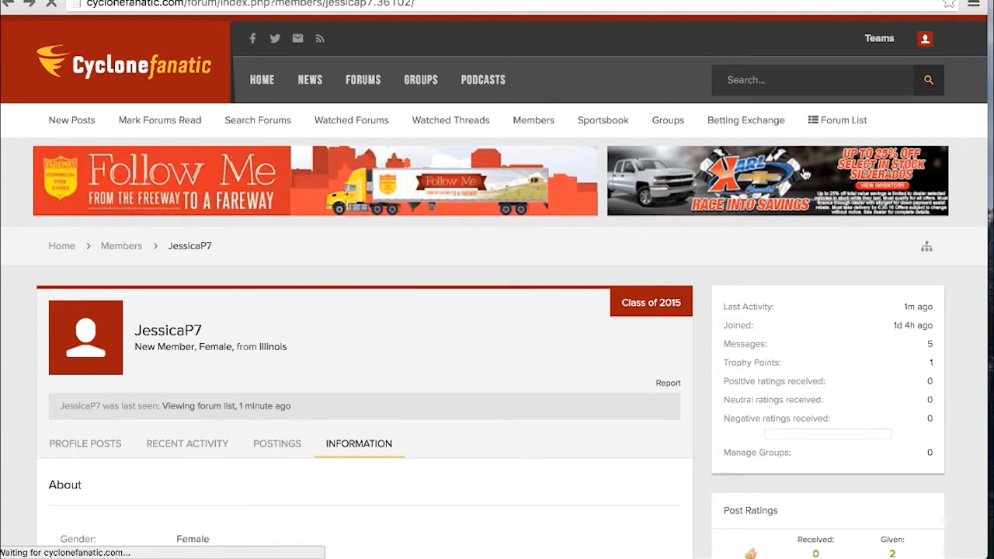
left_click(924, 39)
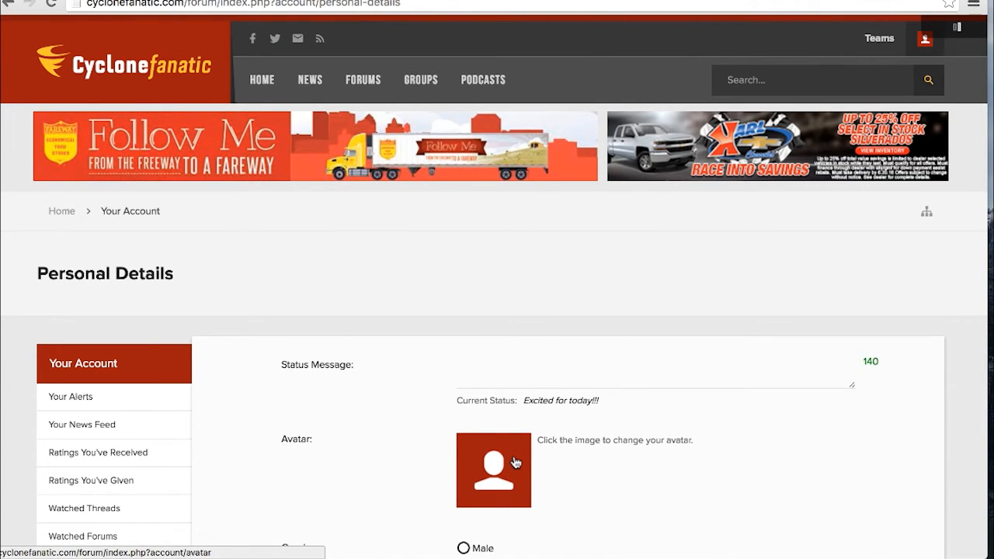
Step: Upload the pink elephant statue photo as the new avatar and confirm it
left_click(493, 470)
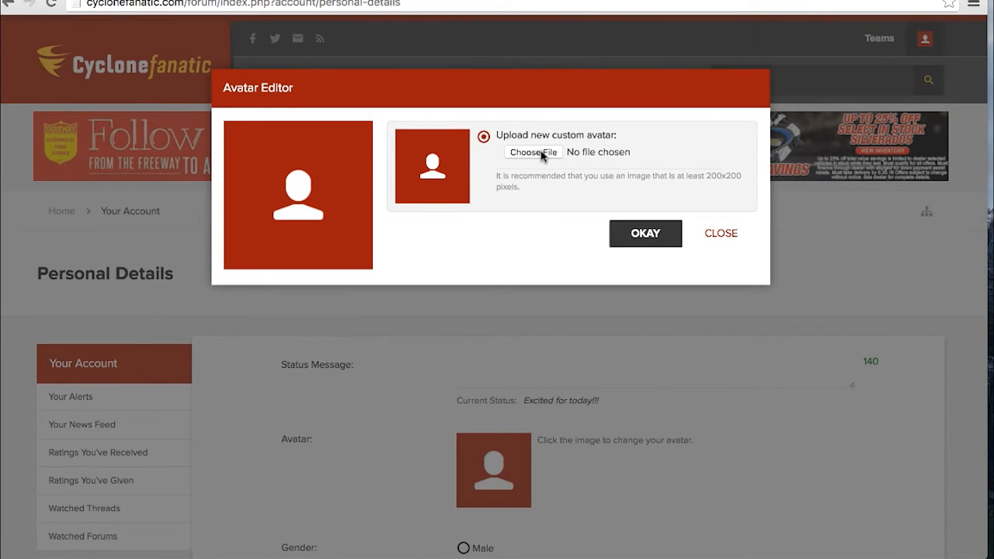
left_click(533, 152)
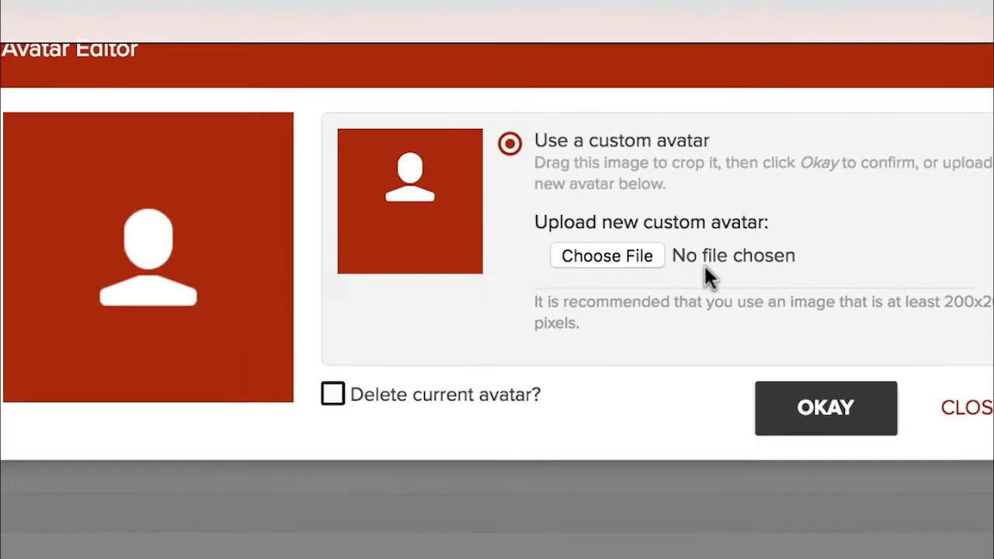
left_click(607, 255)
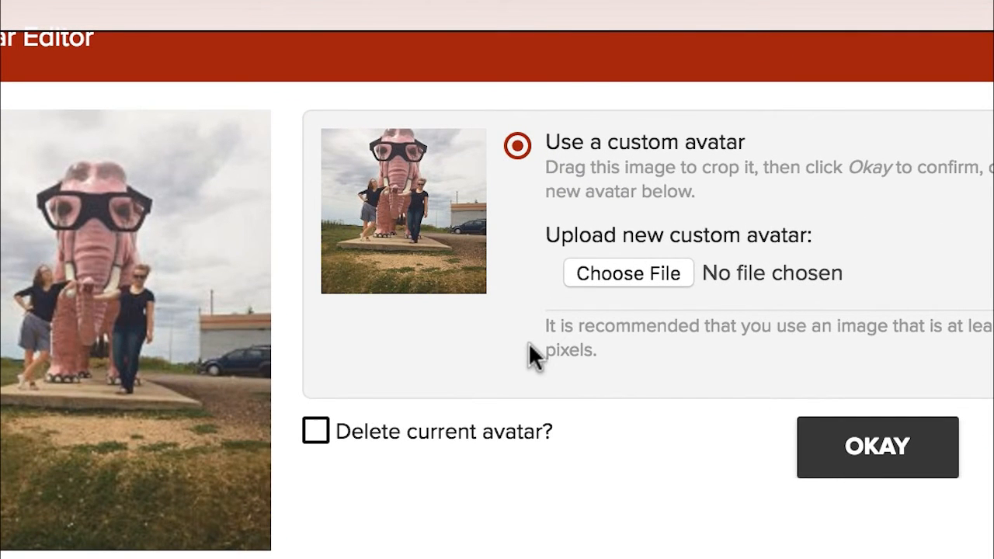
mouse_move(437, 196)
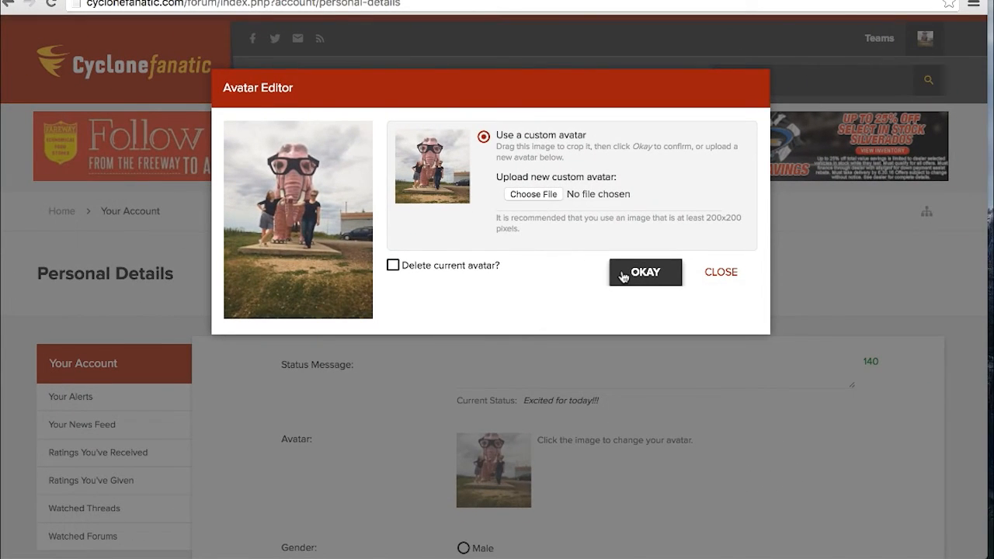
left_click(644, 272)
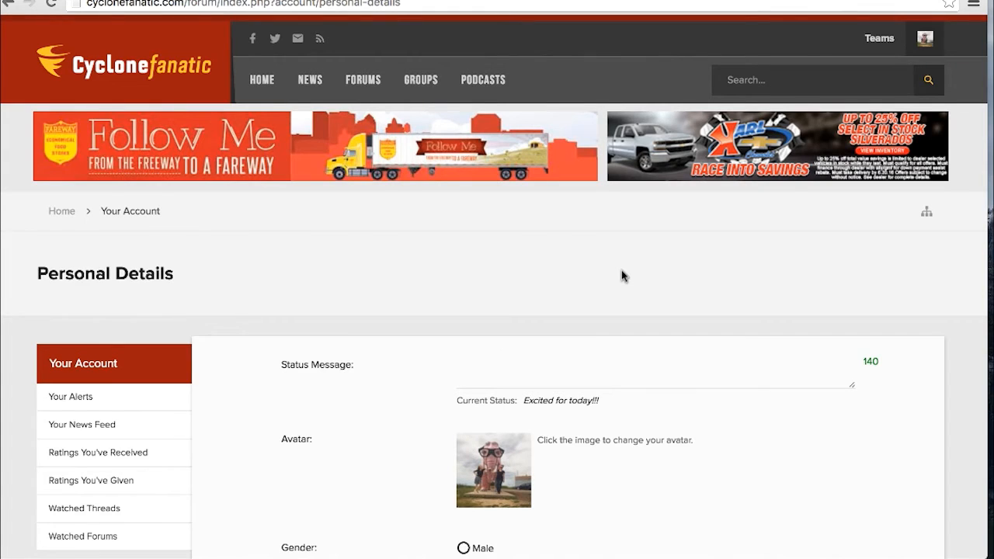
Step: Save the Personal Details form with existing location, occupation and teams unchanged
scroll("down", 3)
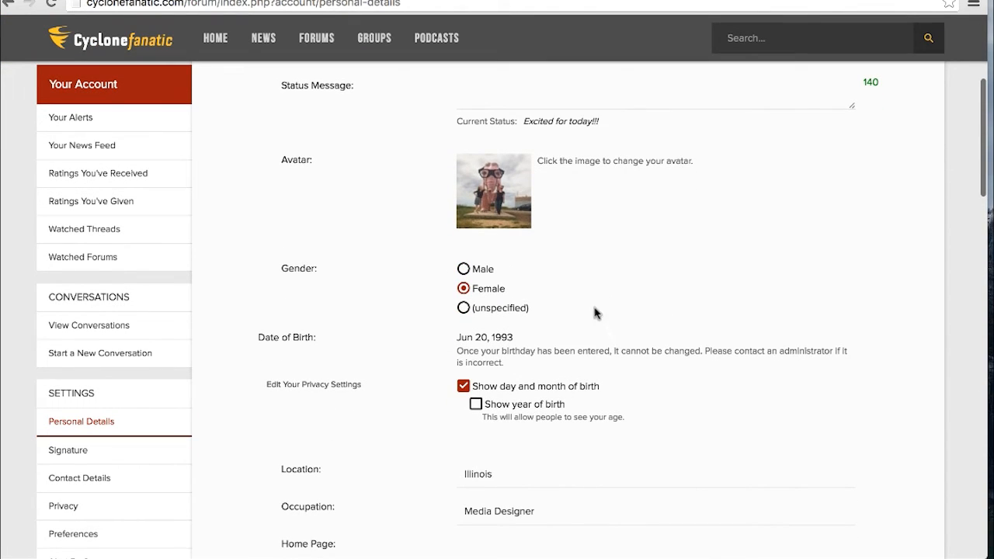
mouse_move(507, 377)
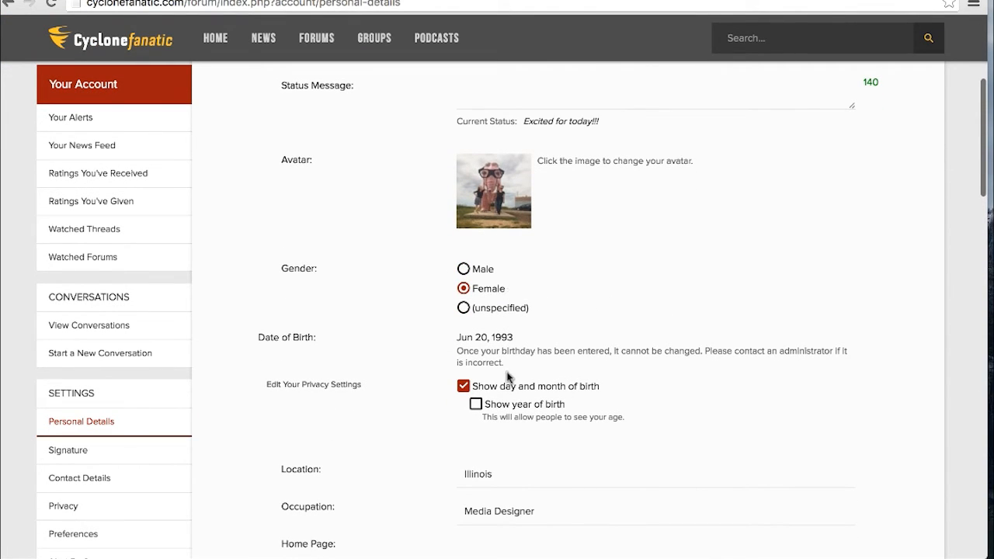
mouse_move(508, 411)
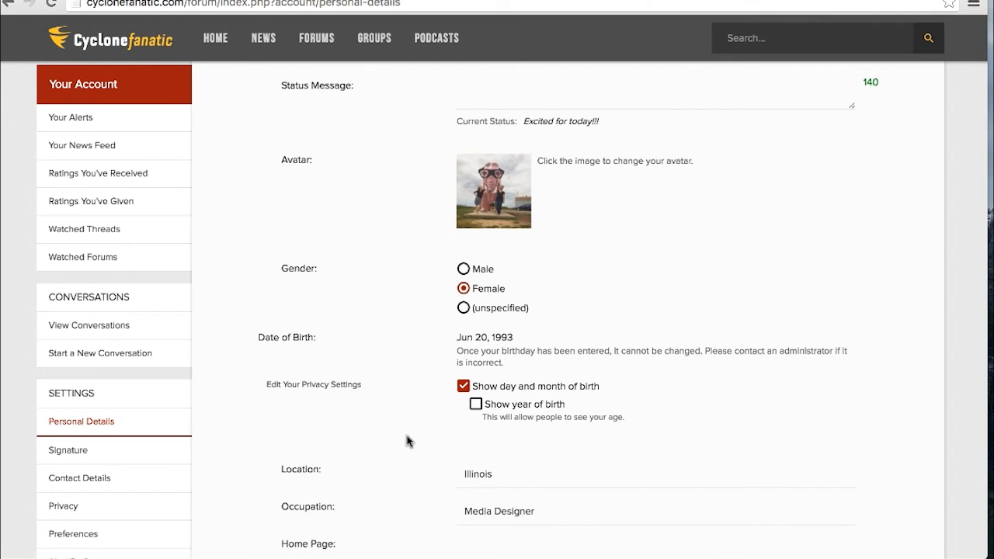
scroll("down", 3)
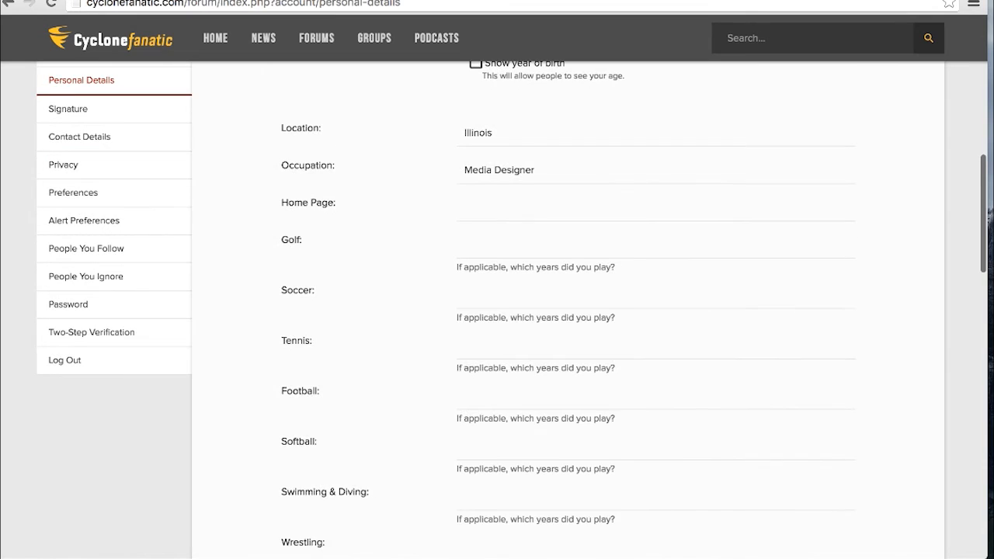
scroll("down", 3)
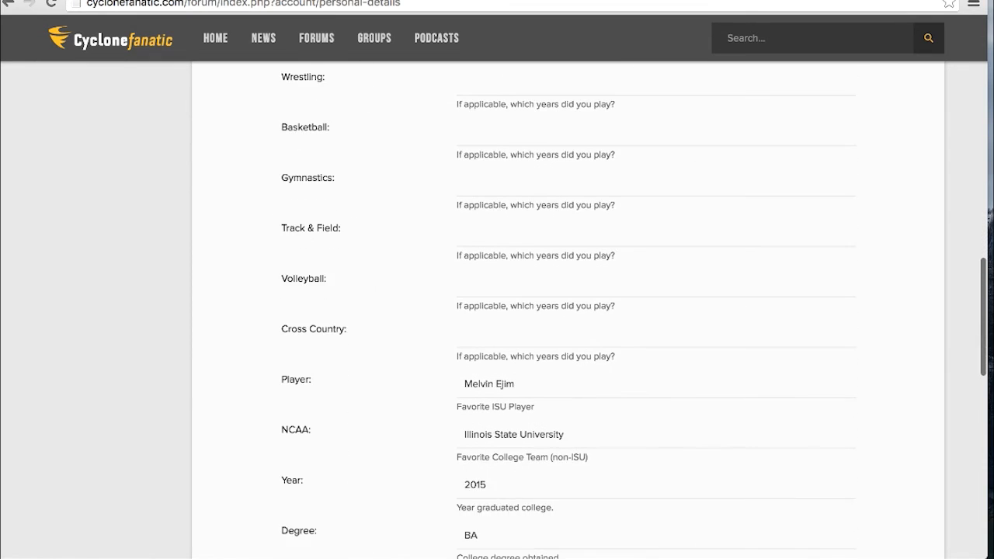
scroll("down", 3)
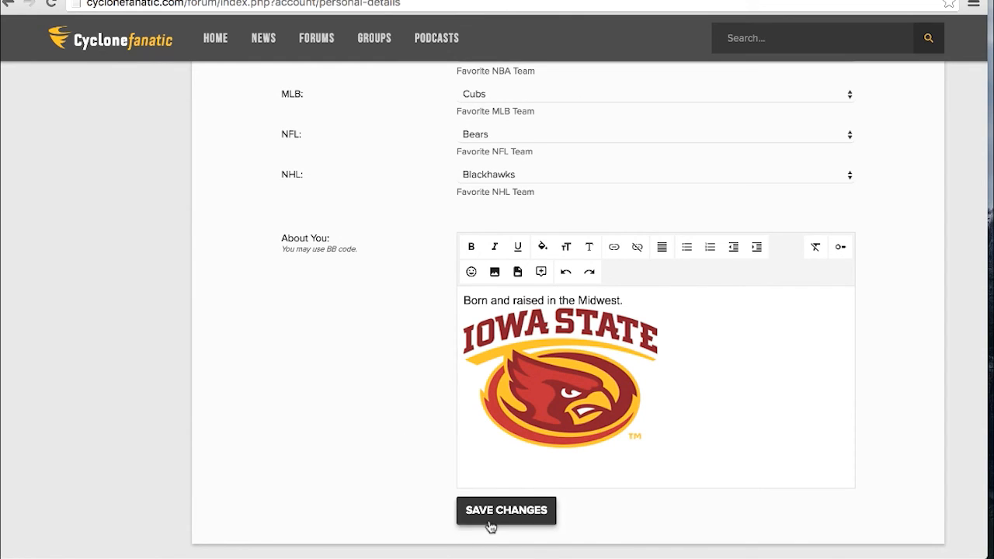
left_click(506, 510)
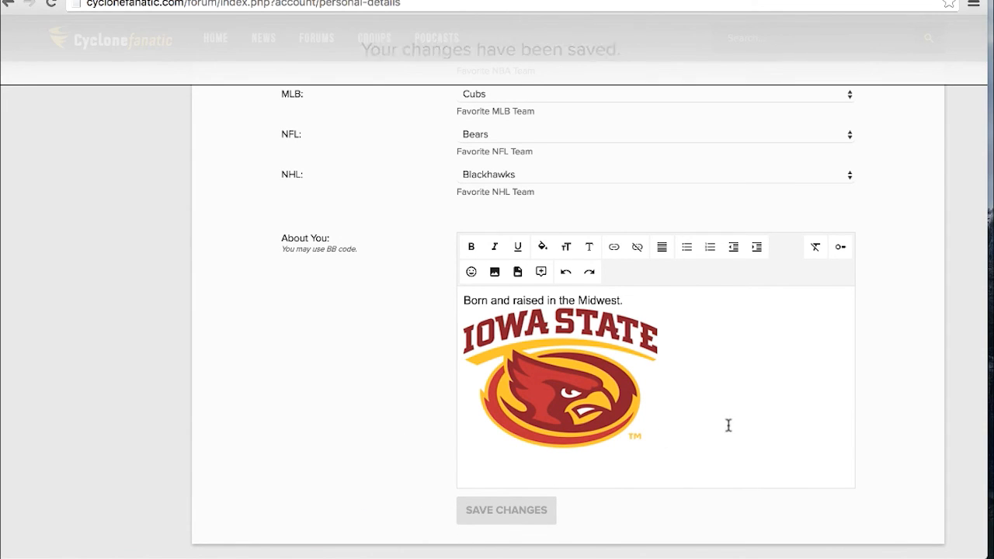